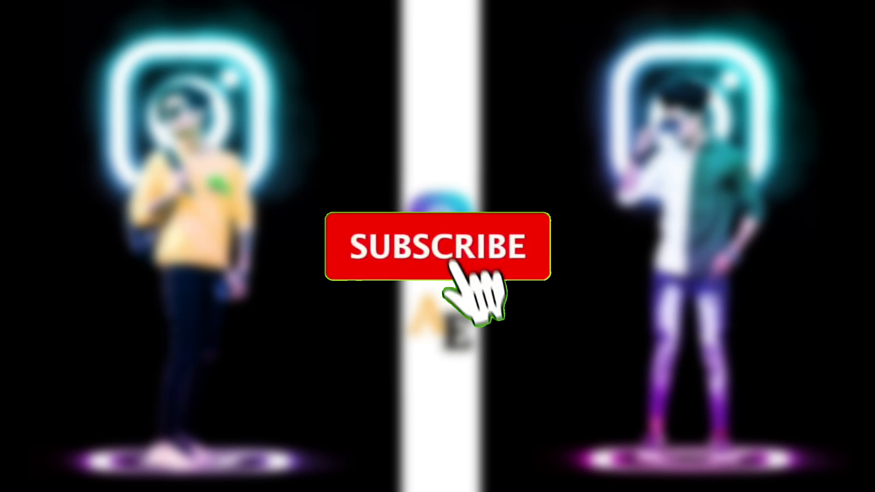
- Load the black background image into the PicsArt editor
click(437, 247)
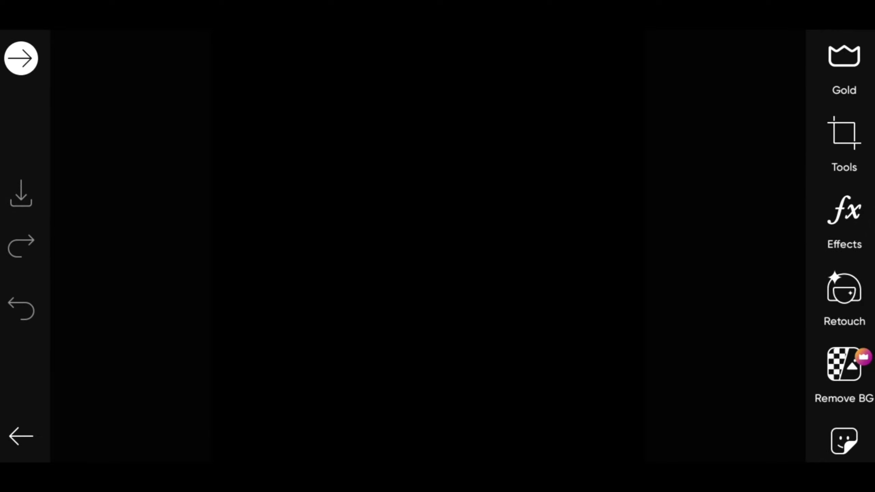
- Crop the black canvas to a square ratio via Tools > Crop
click(844, 142)
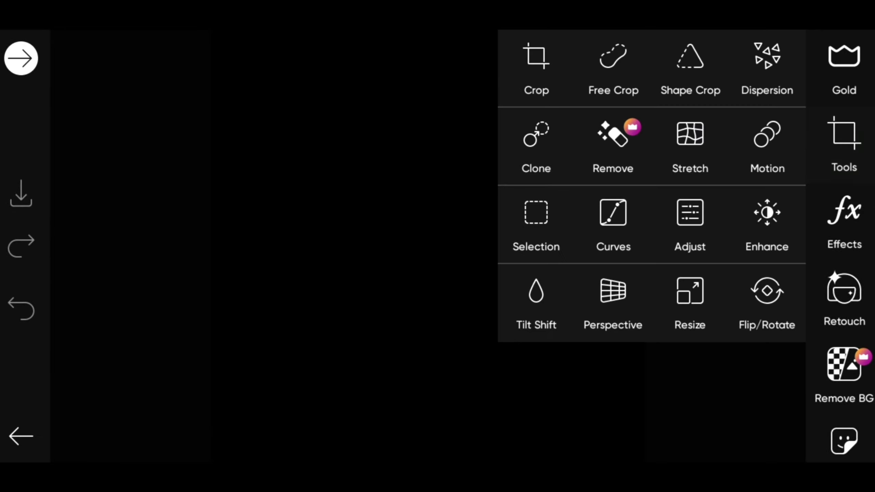
click(536, 61)
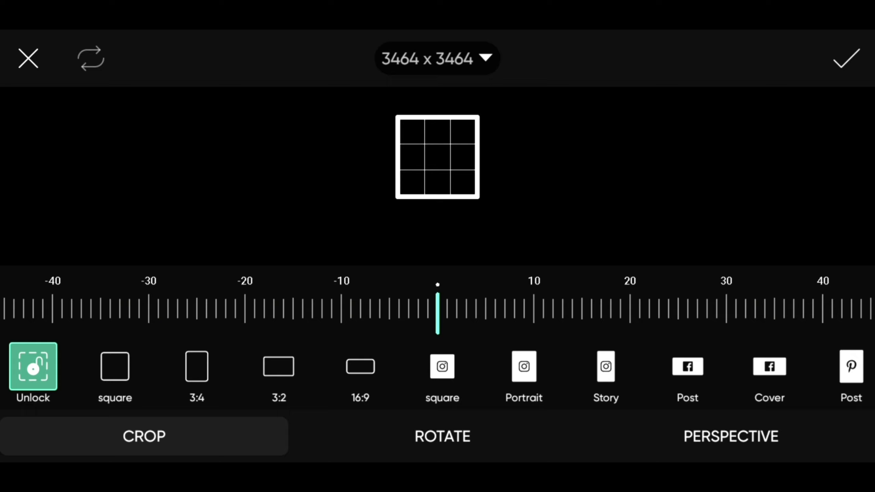
click(523, 366)
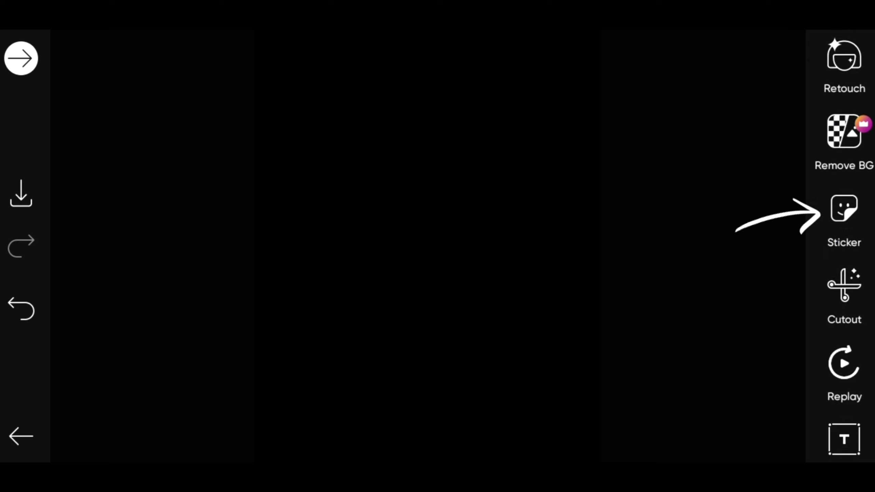
- Search stickers for "instagram" and add the glowing white Instagram logo
click(843, 208)
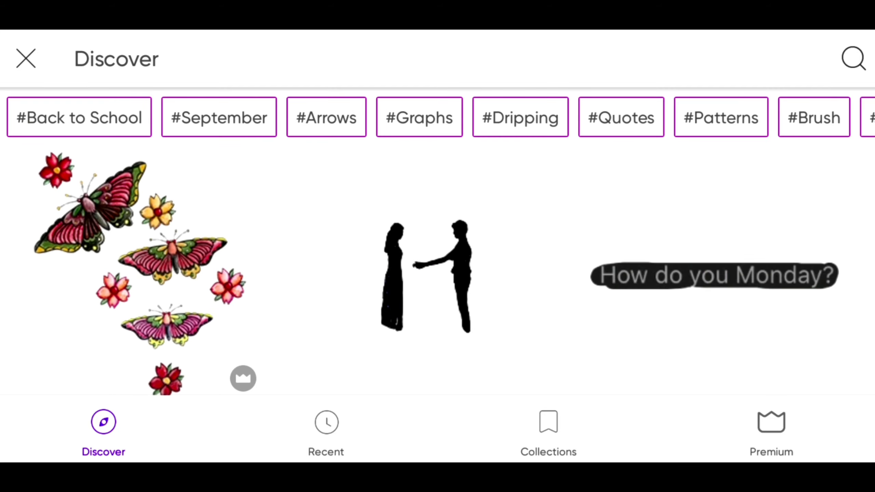
click(853, 58)
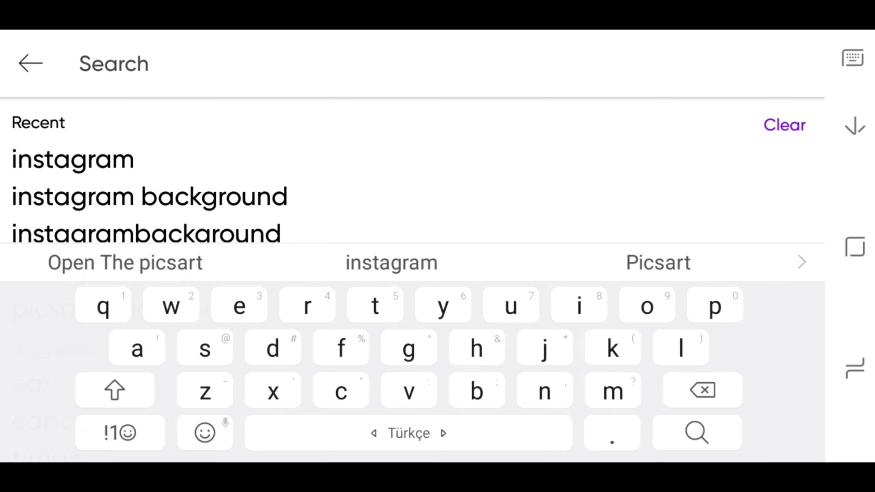
text(instagra)
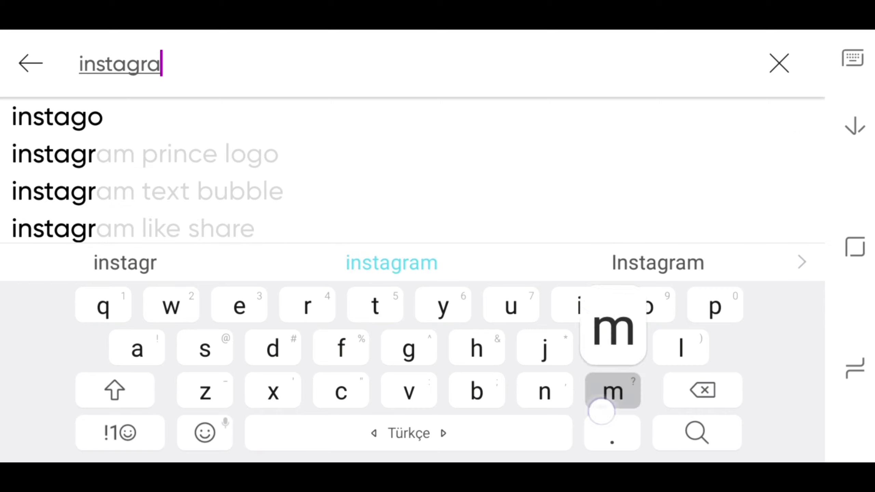
text(m)
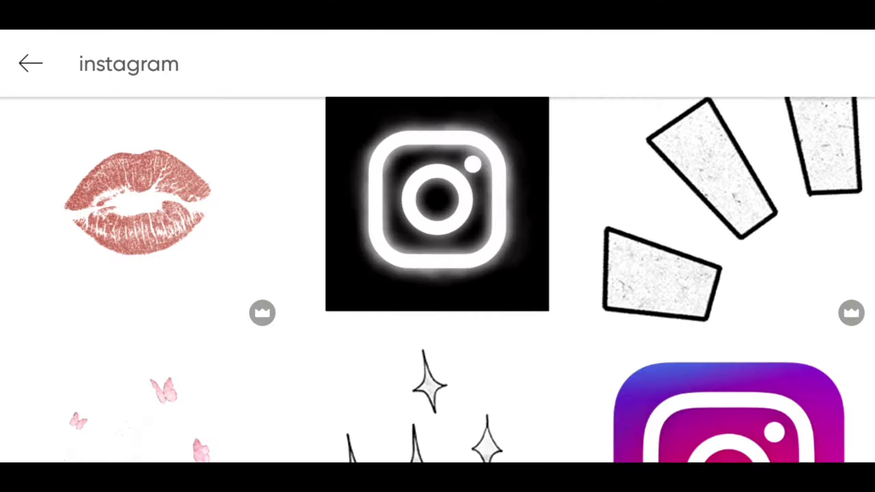
click(437, 204)
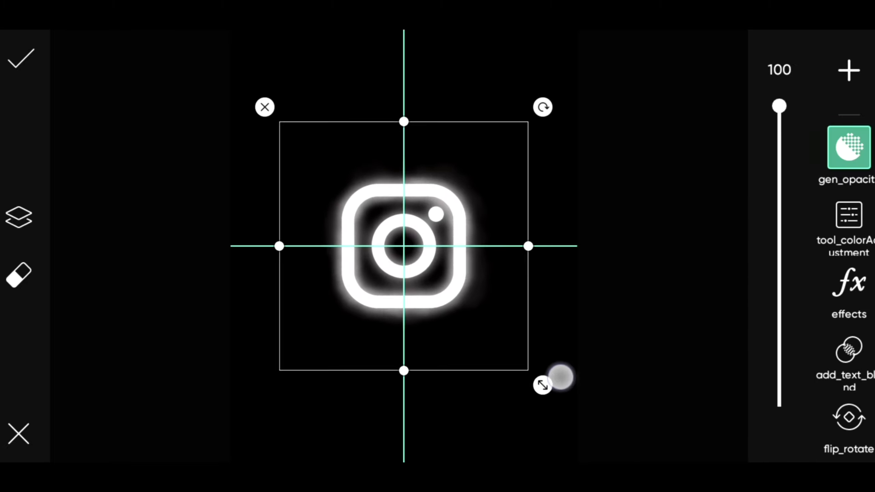
- Move the logo toward the top and duplicate it from the Layers menu
drag(560, 379, 551, 314)
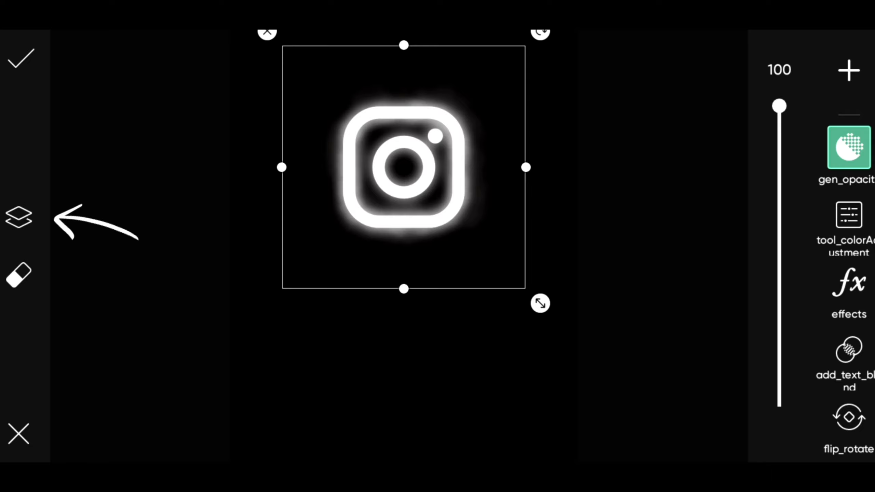
click(19, 217)
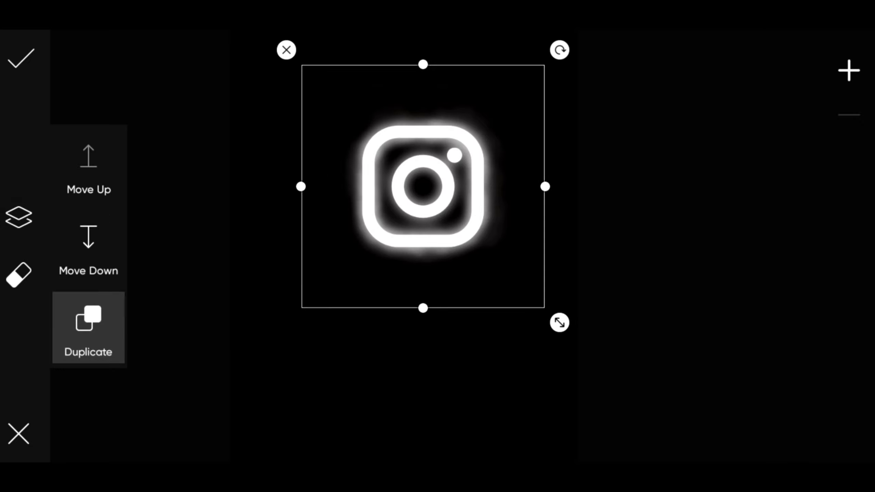
click(89, 328)
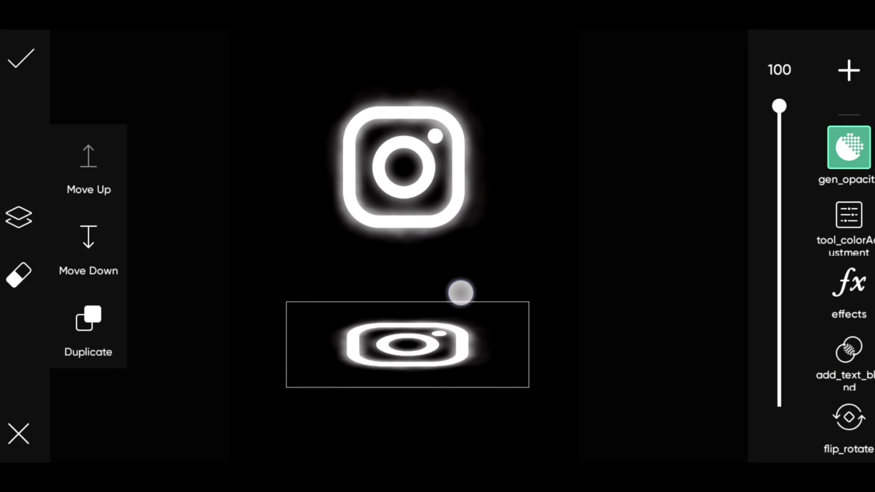
- Squash the duplicate flat and place it beneath the logo as a floor
drag(462, 292, 480, 379)
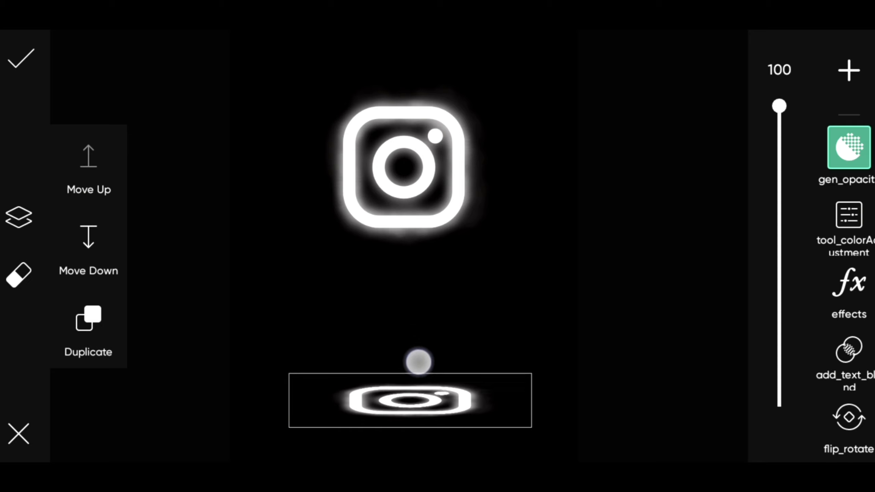
click(410, 400)
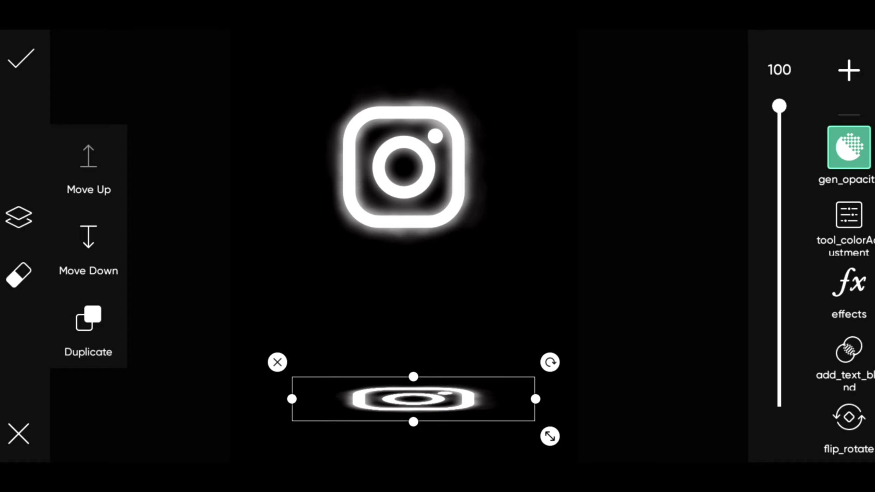
drag(293, 400, 252, 406)
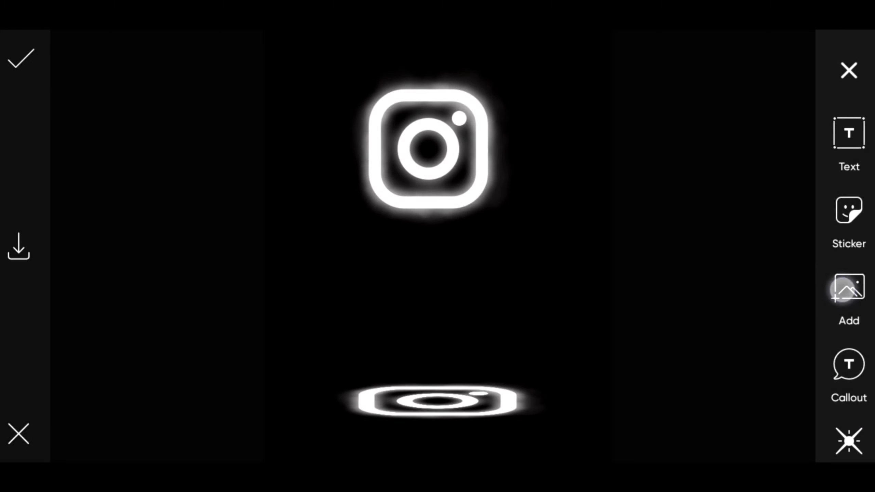
- Add the photo of the man in a yellow sweatshirt and start the Cutout tool
click(848, 288)
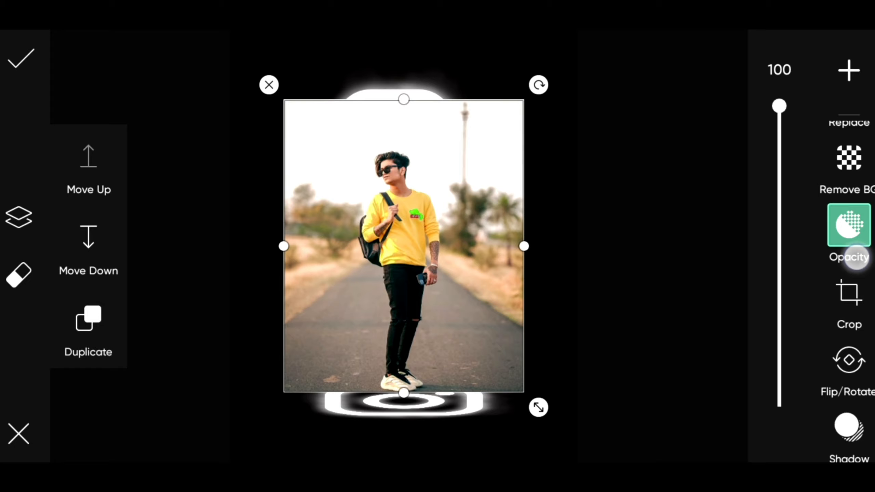
scroll(down, 3)
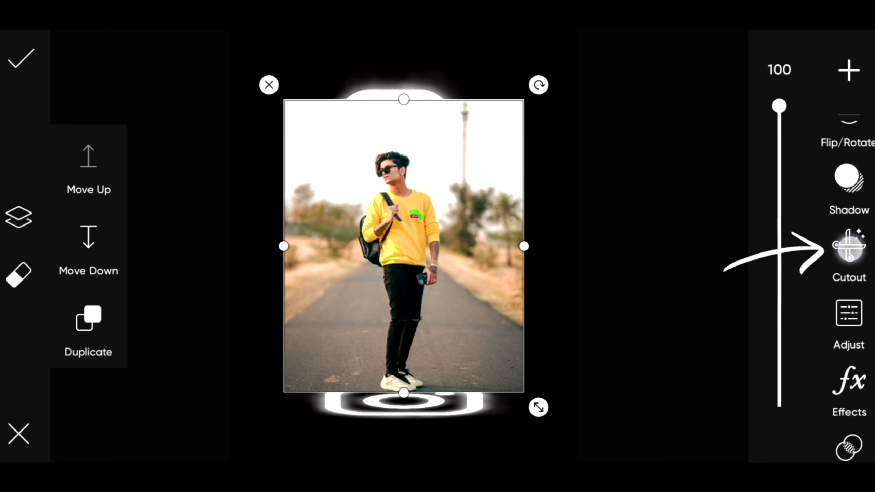
click(849, 251)
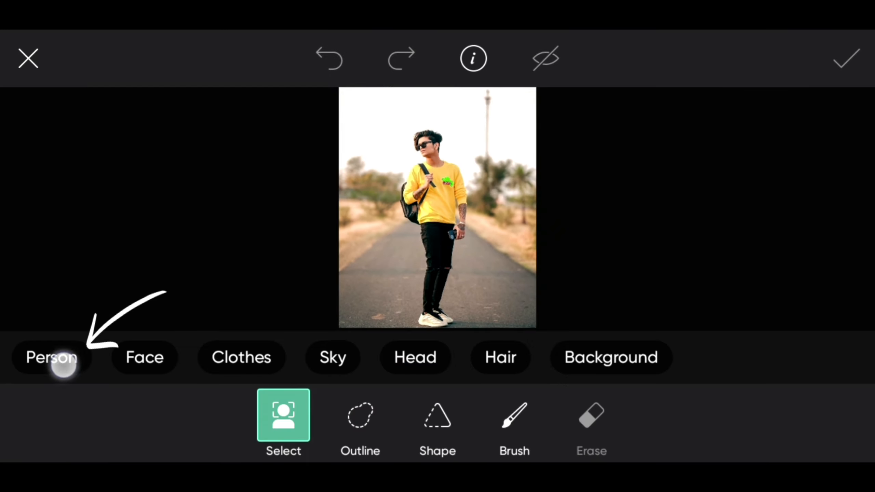
- Auto-select the person and apply the cutout to remove the background
click(51, 357)
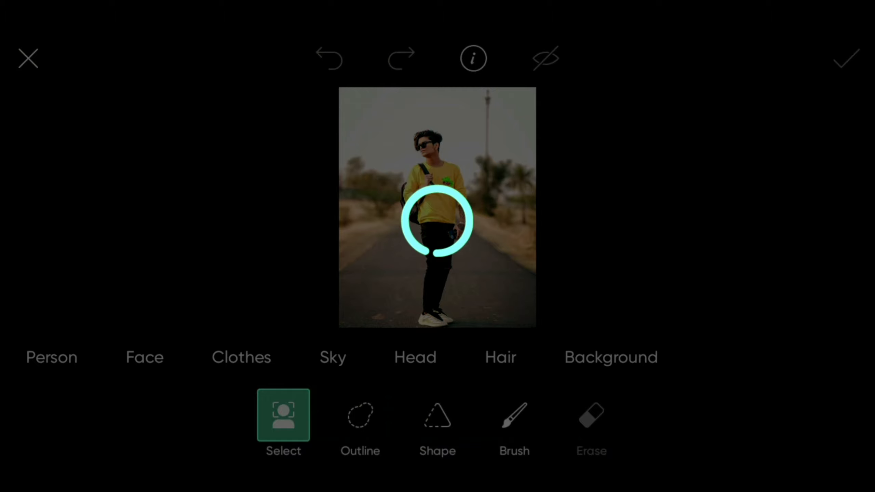
click(51, 356)
text(pic)
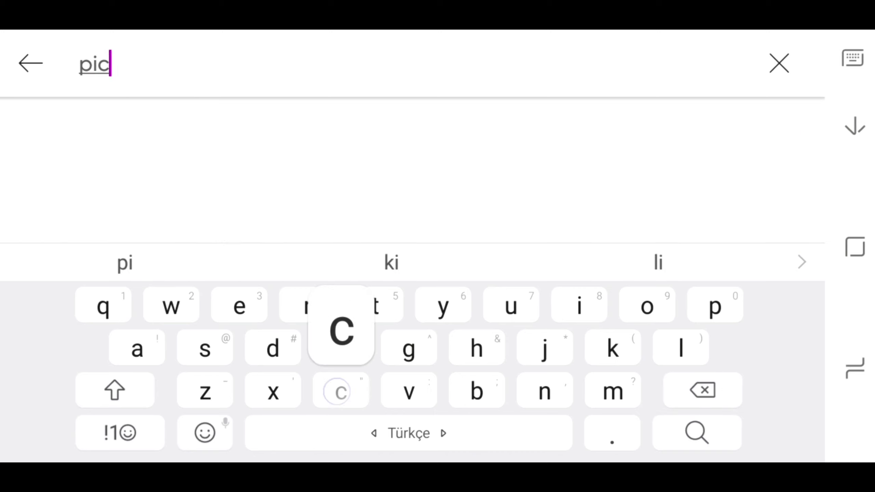
- Add the purple-cyan gradient sticker with Overlay blend over the logos
text(sart)
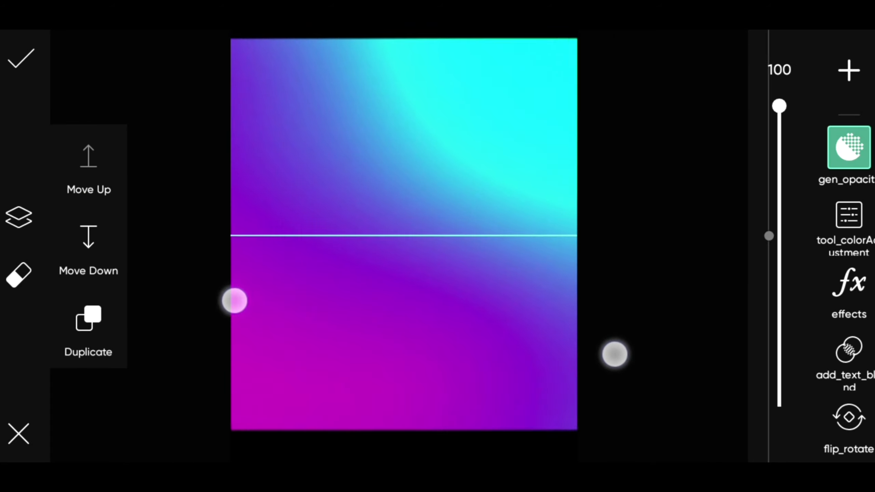
click(848, 350)
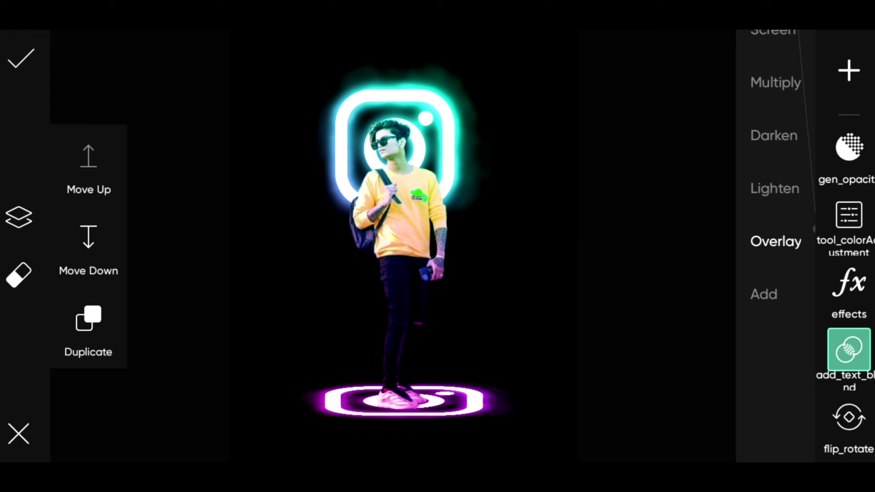
click(20, 59)
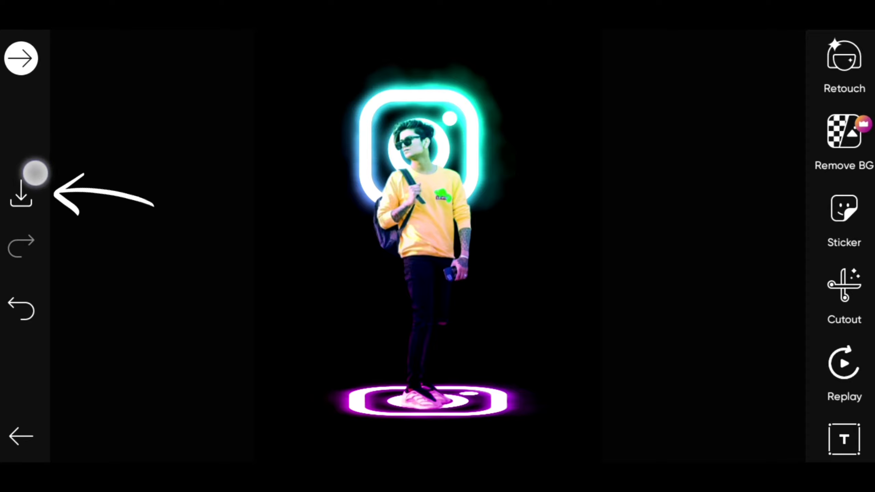
- Save the finished image as JPG
click(22, 193)
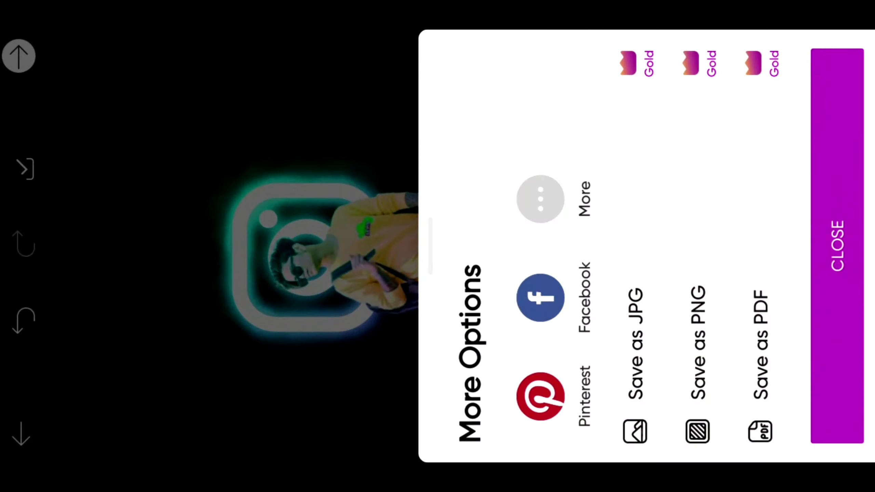
click(835, 245)
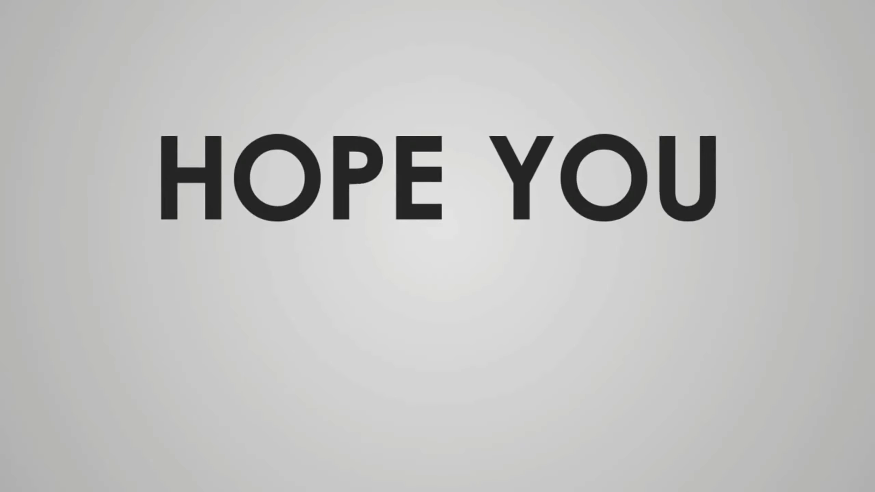